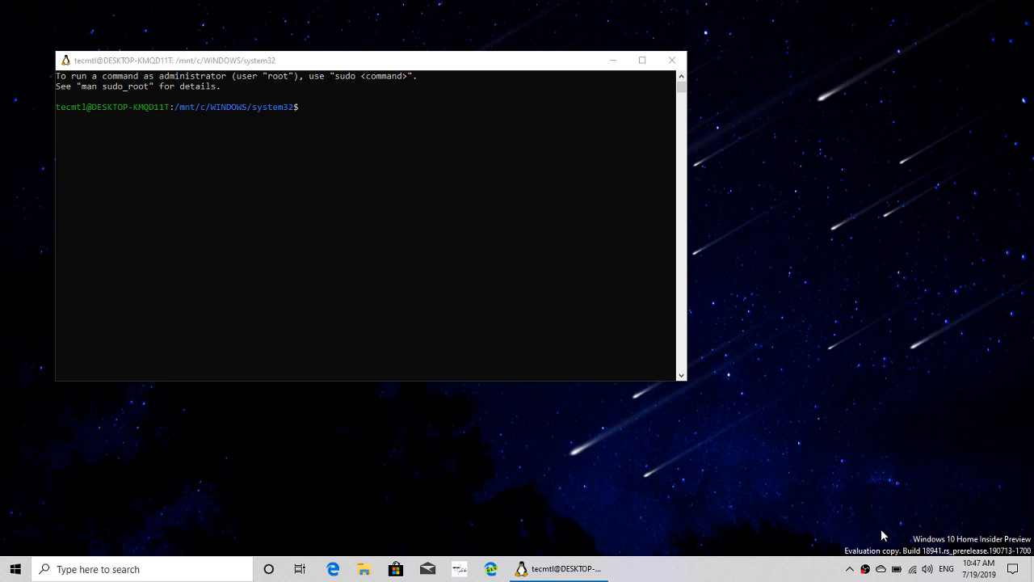
mouse_move(853, 449)
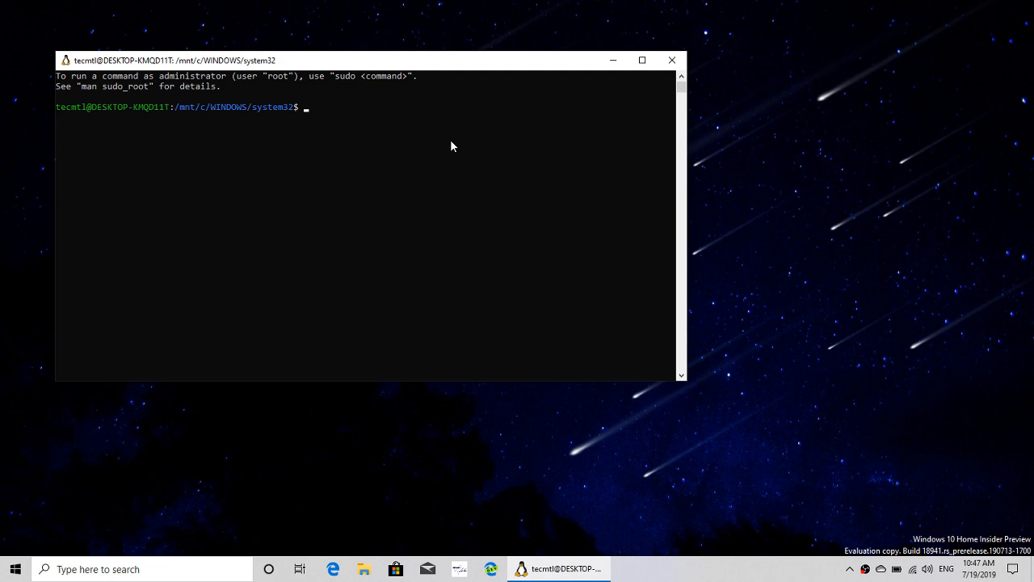
- Run ls in bash at /mnt/c/WINDOWS/system32 and scroll through the listed files
type("ls")
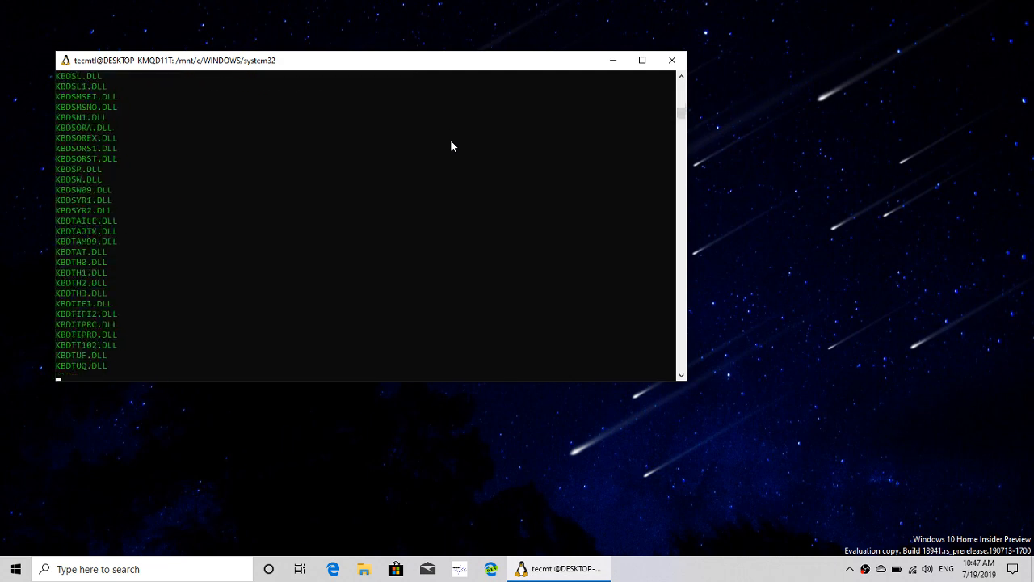
scroll("down", 3)
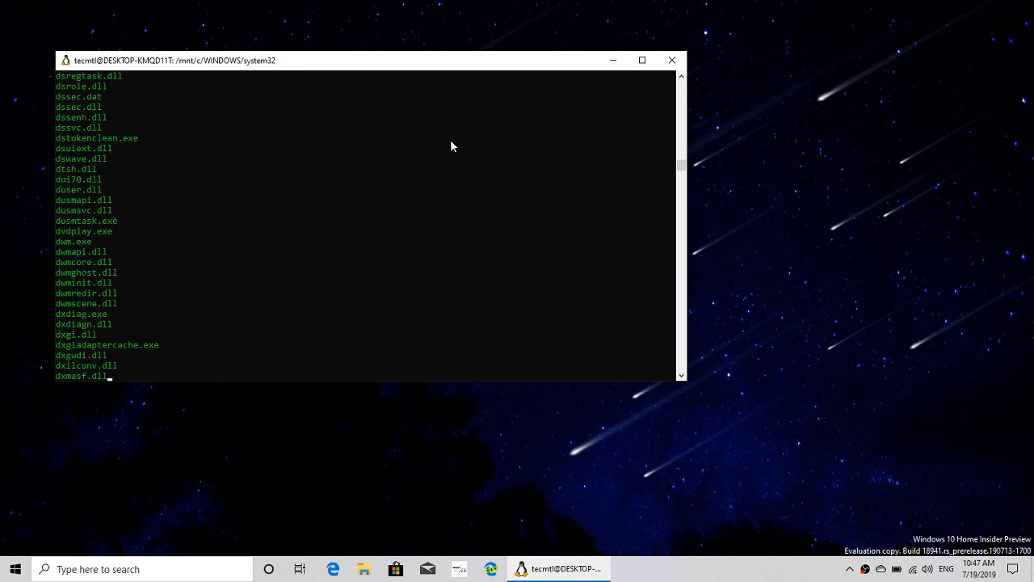
scroll("down", 3)
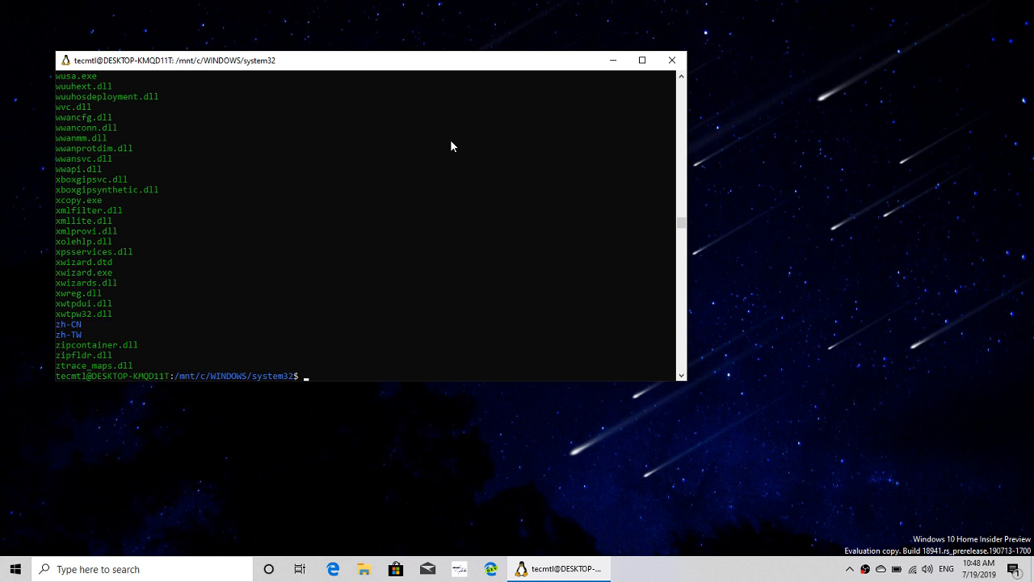
mouse_move(245, 236)
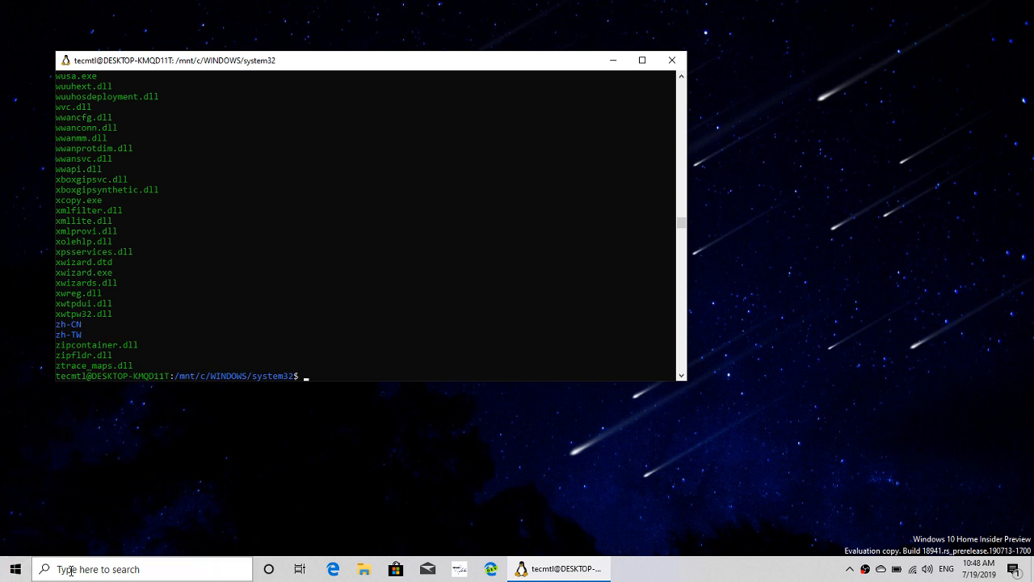
type("notepad")
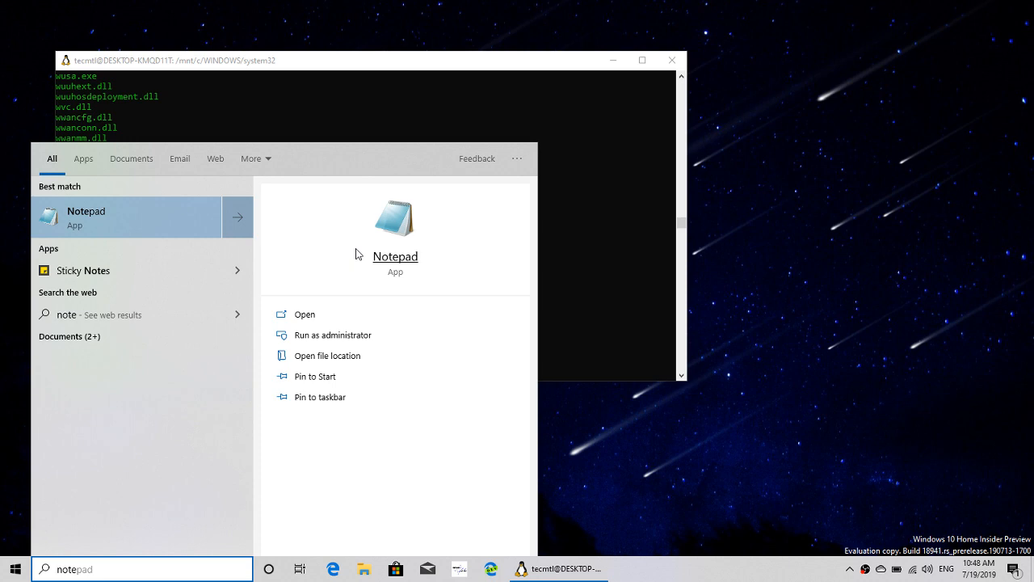
left_click(86, 216)
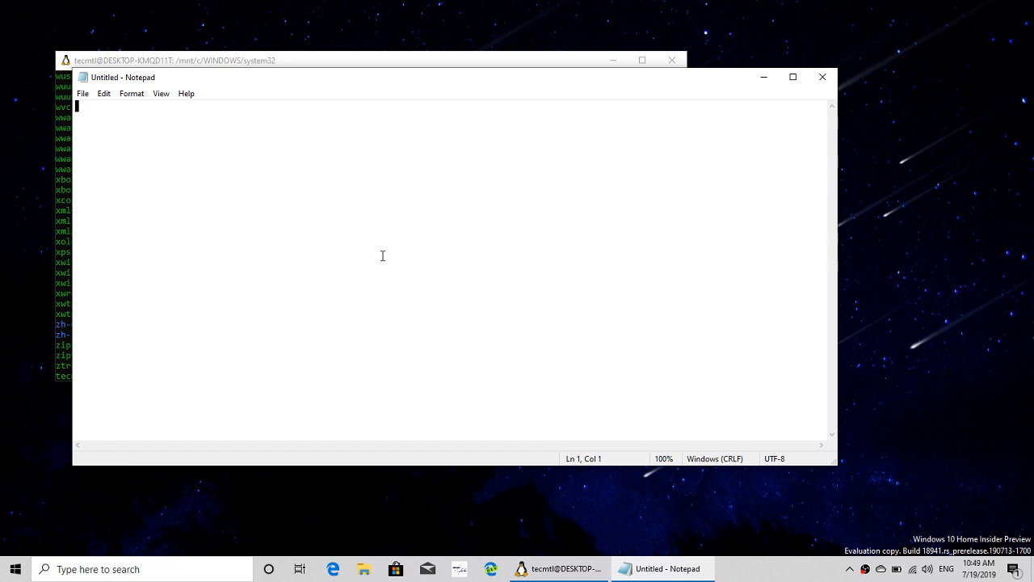
mouse_move(724, 47)
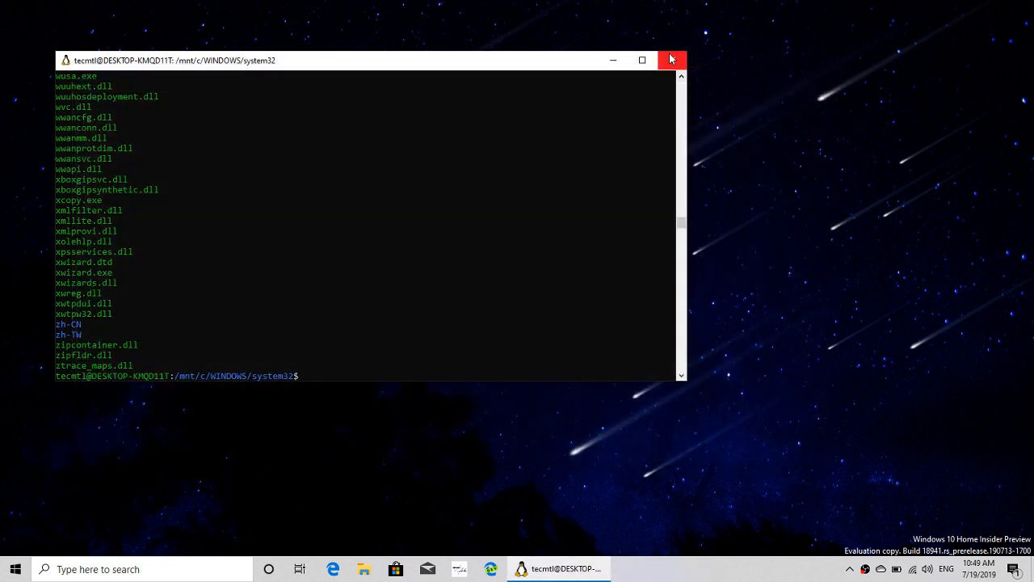
- Close the bash terminal and open the 18932 pics folder from File Explorer's Quick access
left_click(672, 60)
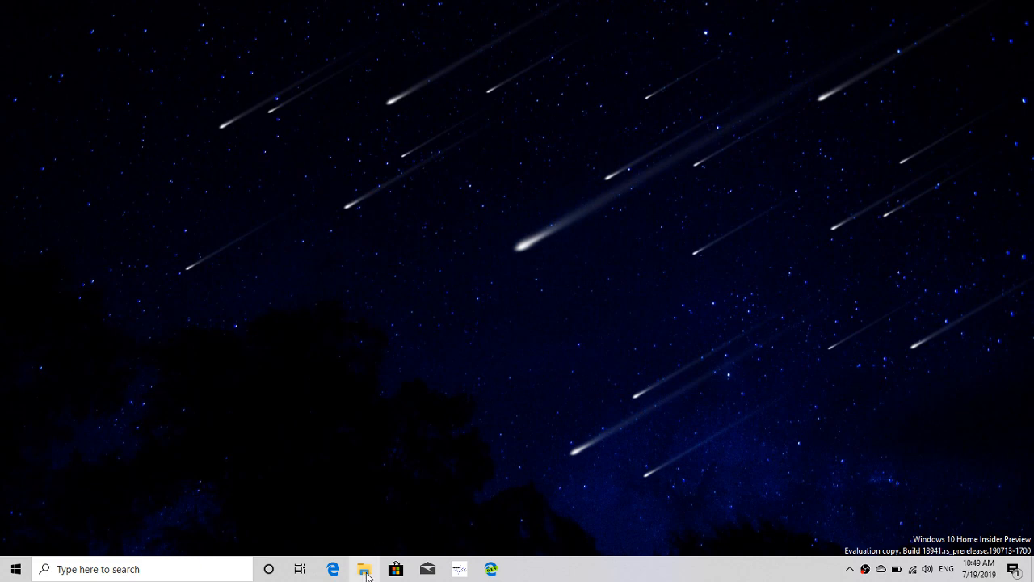
left_click(366, 569)
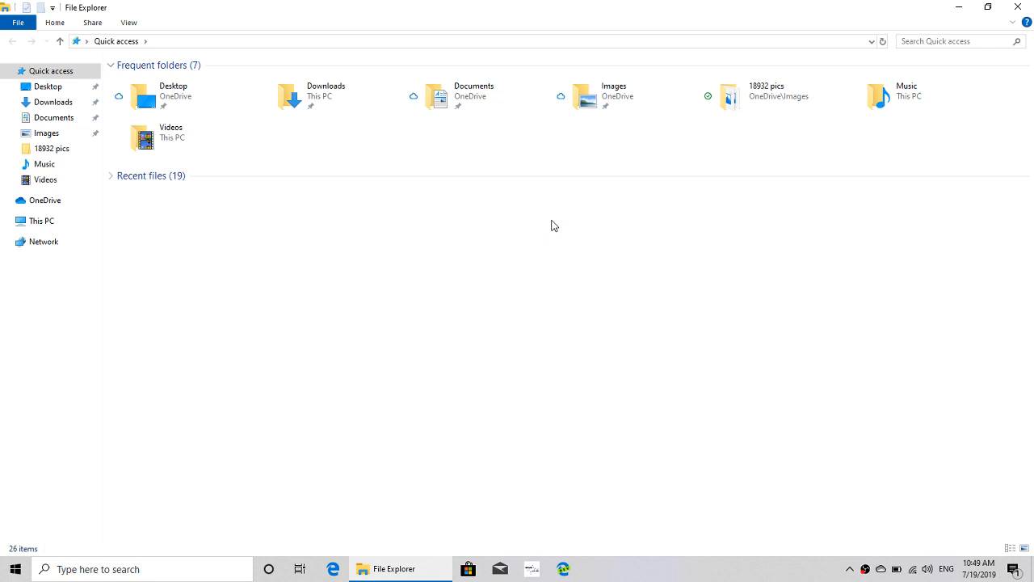
mouse_move(91, 149)
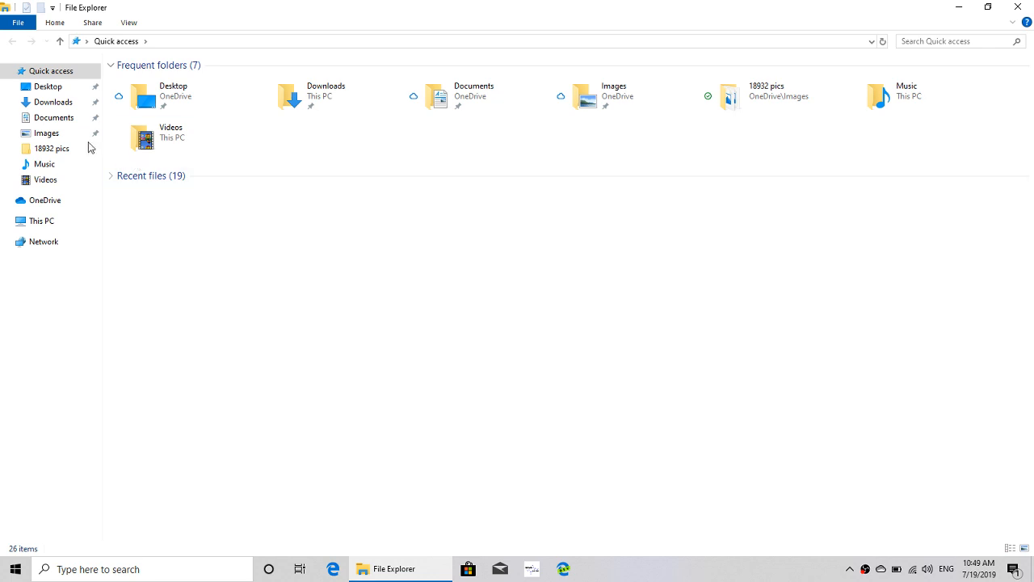
double_click(52, 148)
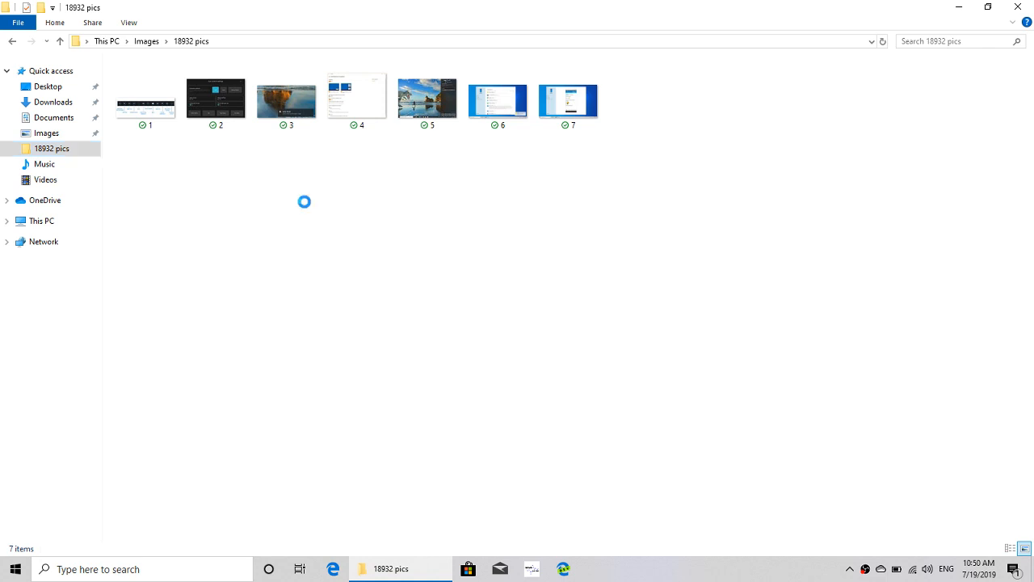
- Bring up the View ribbon's layout options for the 18932 pics folder
right_click(304, 202)
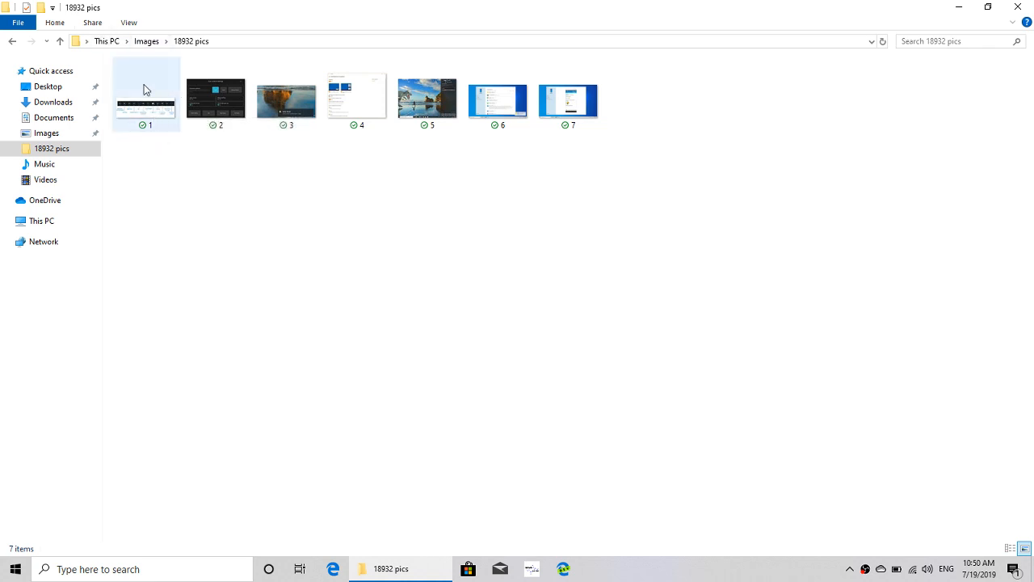
left_click(129, 23)
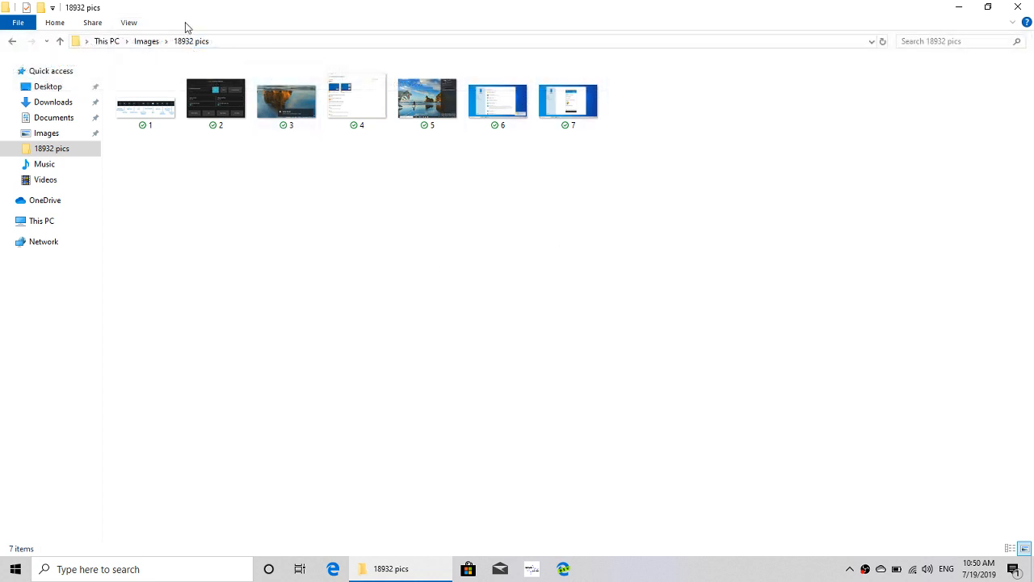
left_click(129, 22)
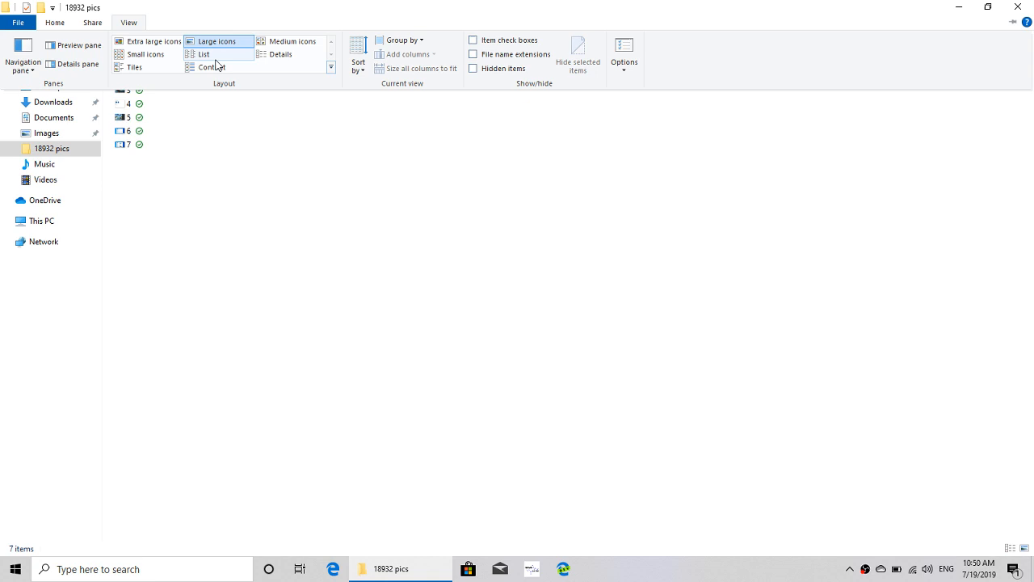
- Show the pictures as extra large icons, list, content, then back to list layout
left_click(153, 42)
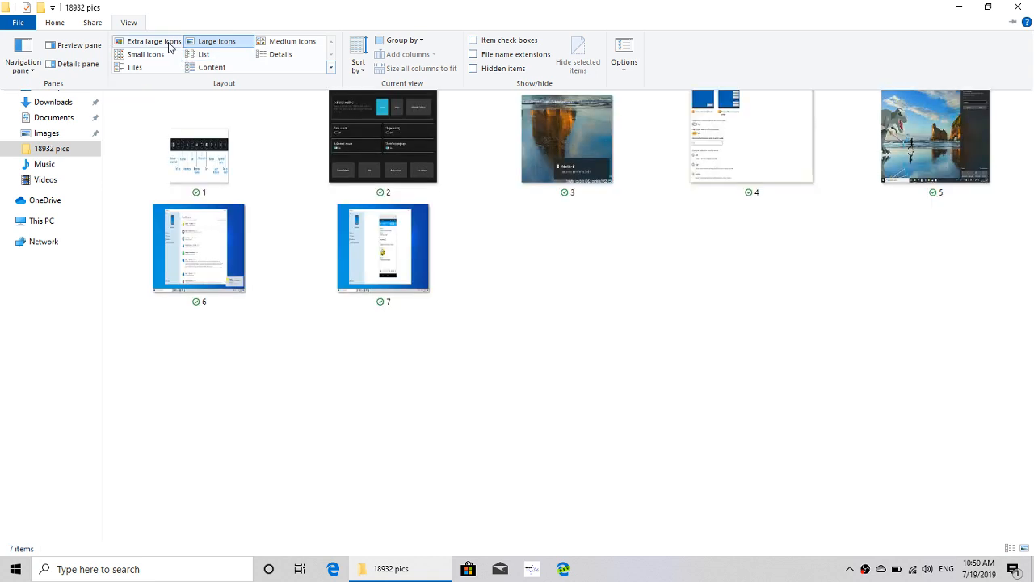
left_click(204, 54)
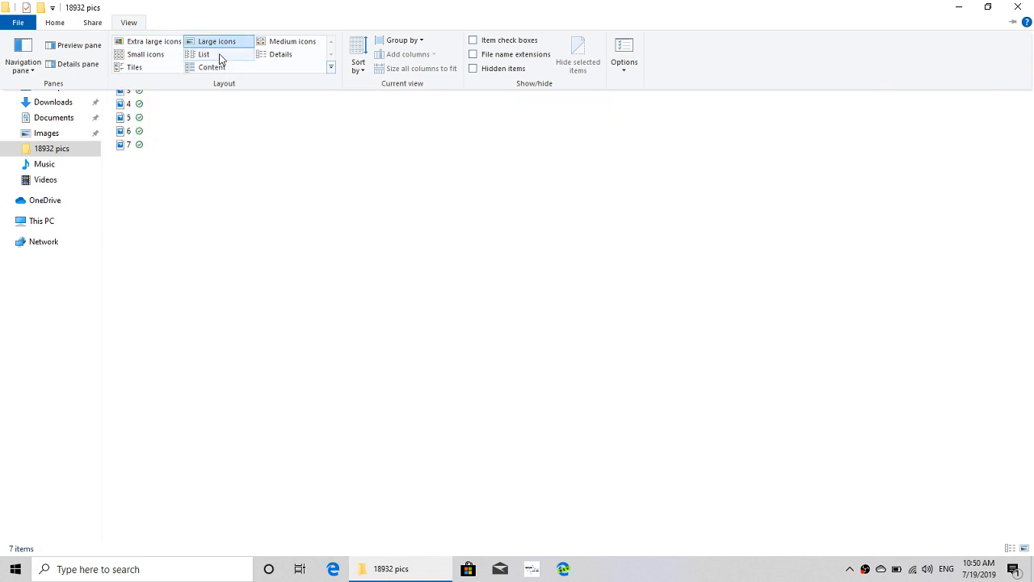
left_click(210, 68)
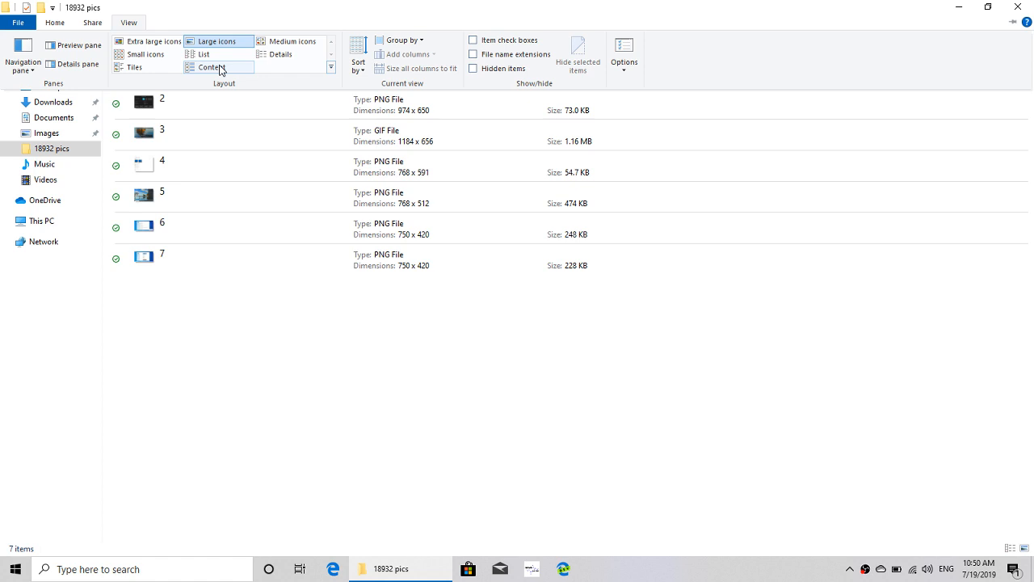
left_click(203, 55)
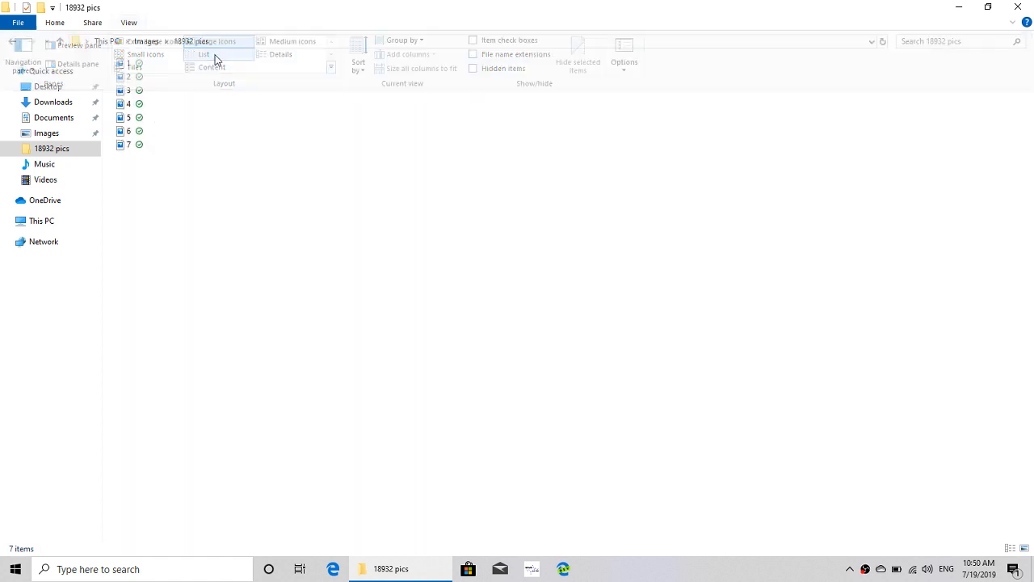
left_click(203, 55)
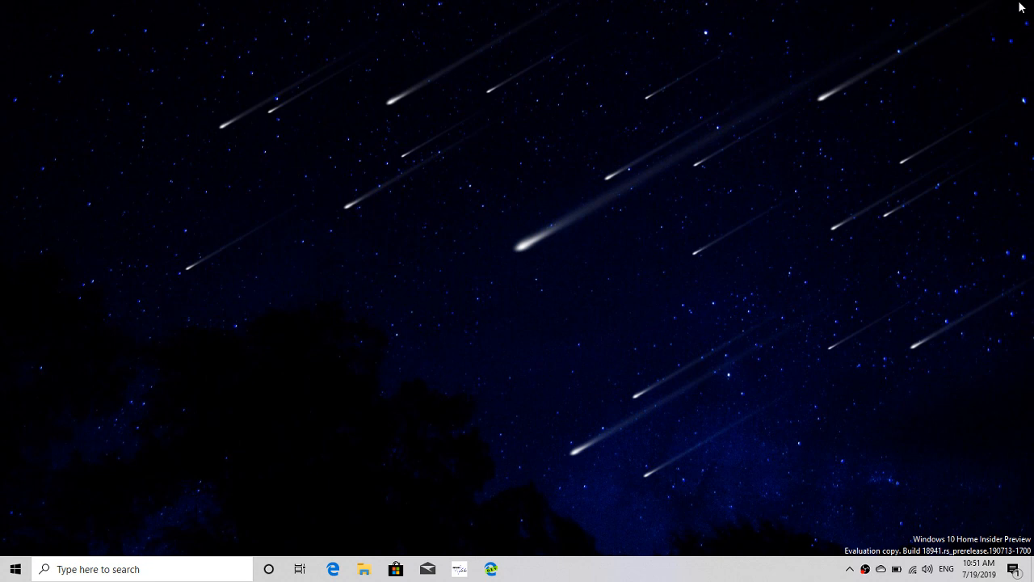
mouse_move(1002, 308)
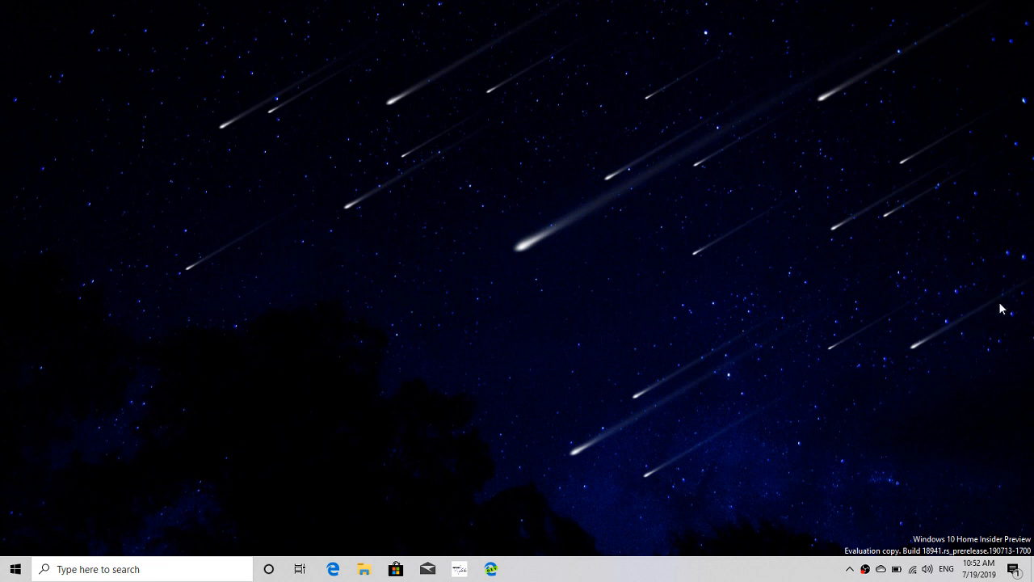
- Reach the Delivery Optimization page via Action Center, All settings, Update & Security
left_click(1012, 569)
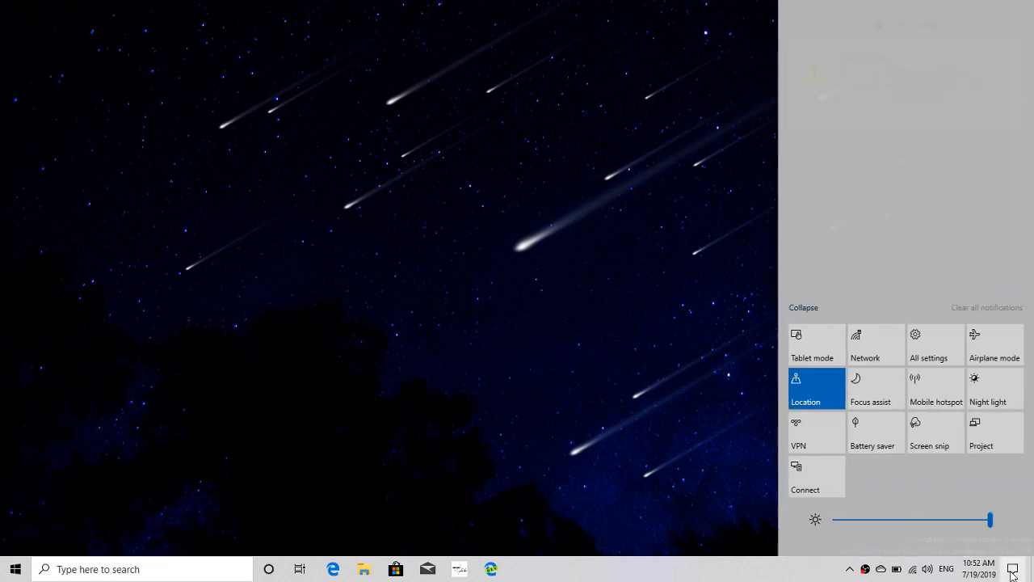
left_click(928, 339)
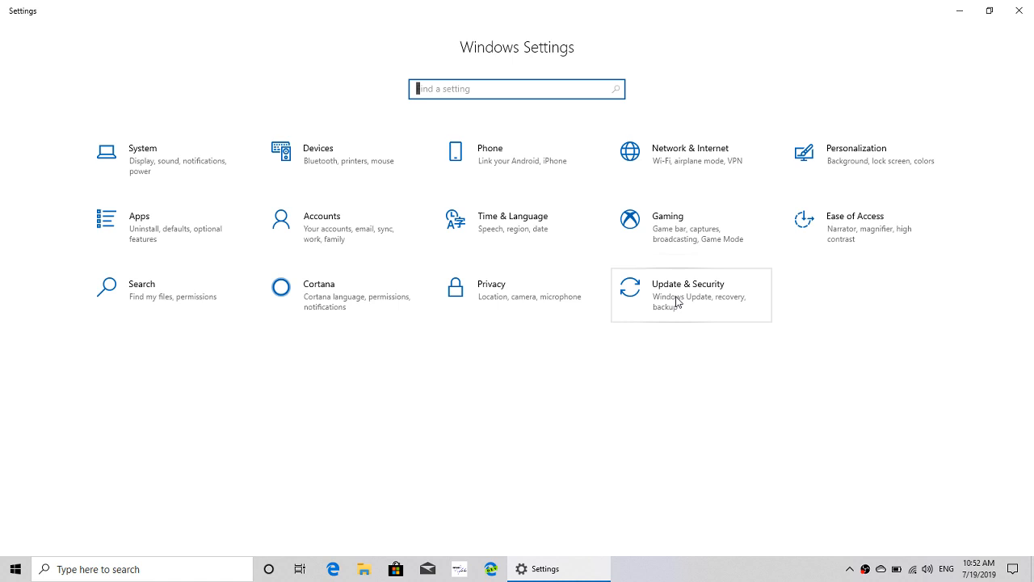
left_click(689, 294)
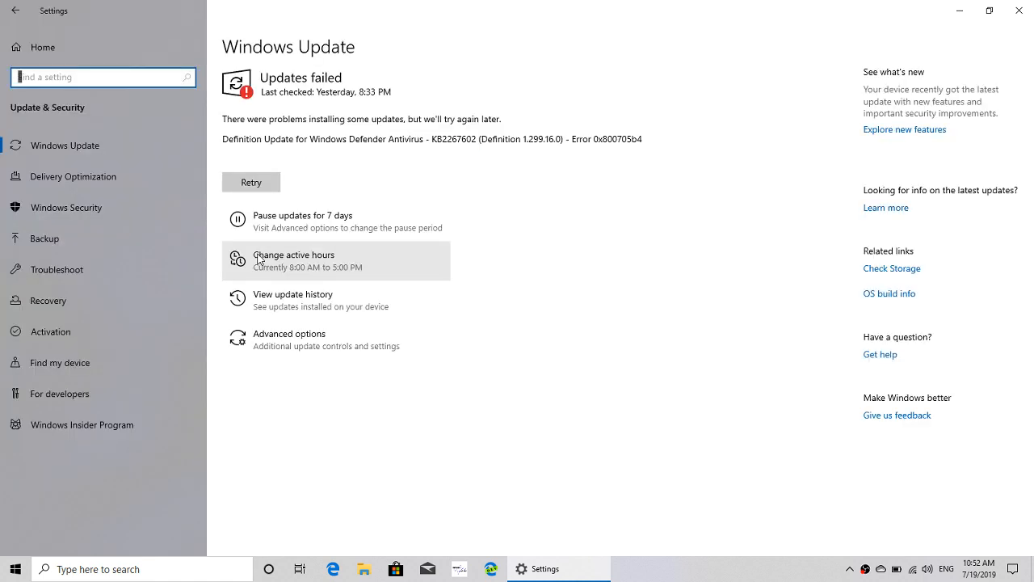
mouse_move(186, 288)
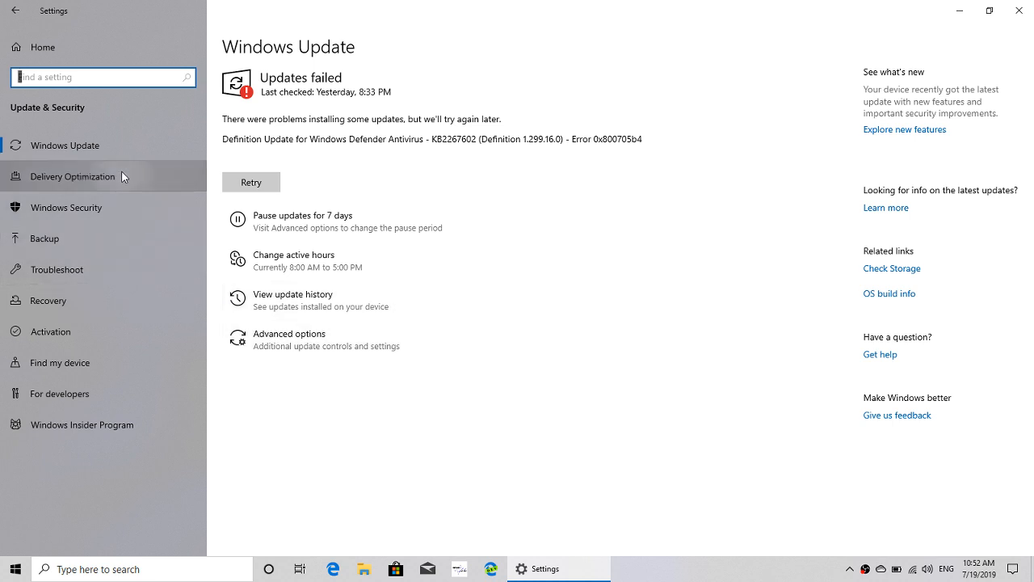
left_click(72, 176)
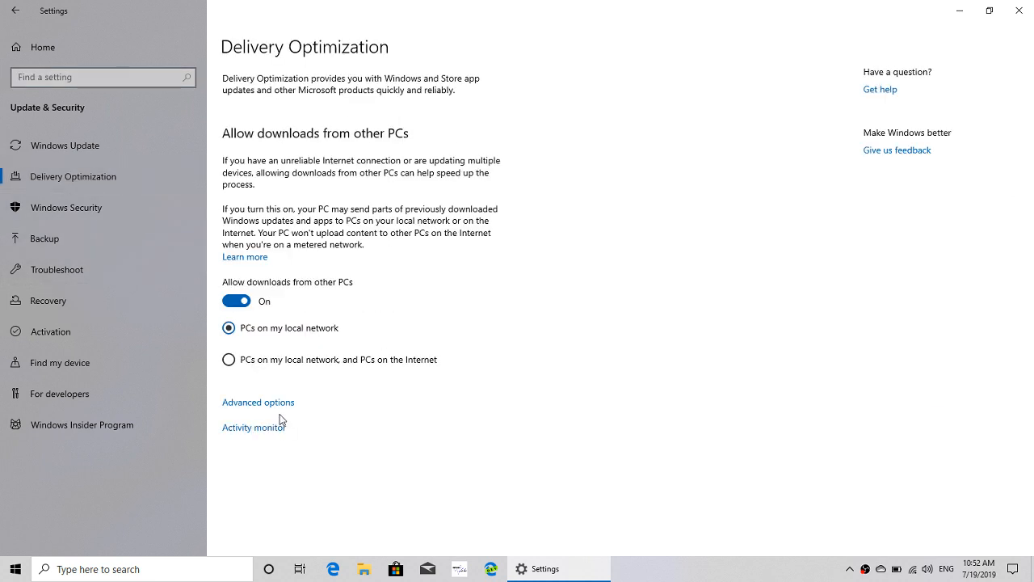
- Show Delivery Optimization's Advanced options with download and upload bandwidth limits
left_click(258, 400)
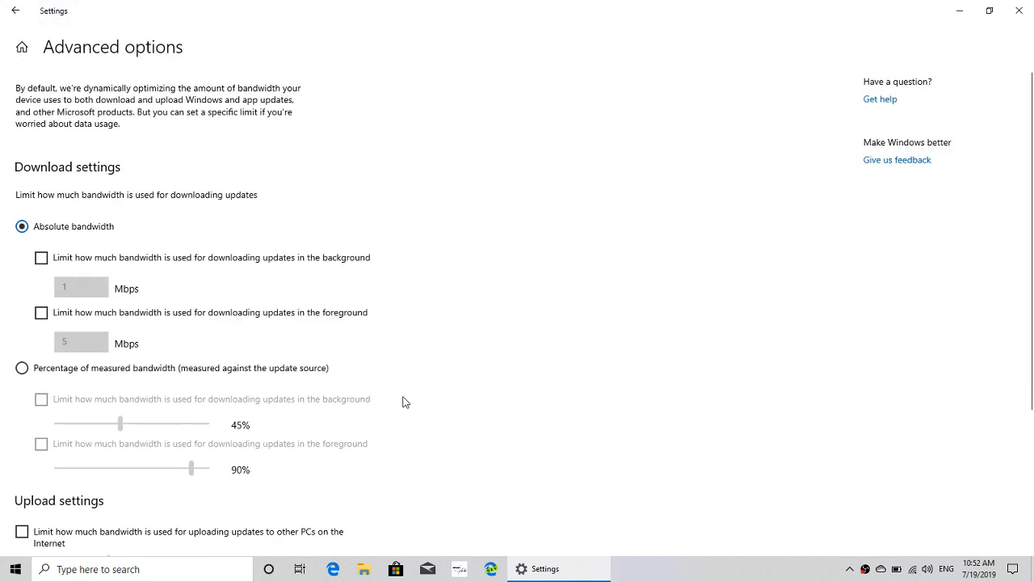
mouse_move(298, 383)
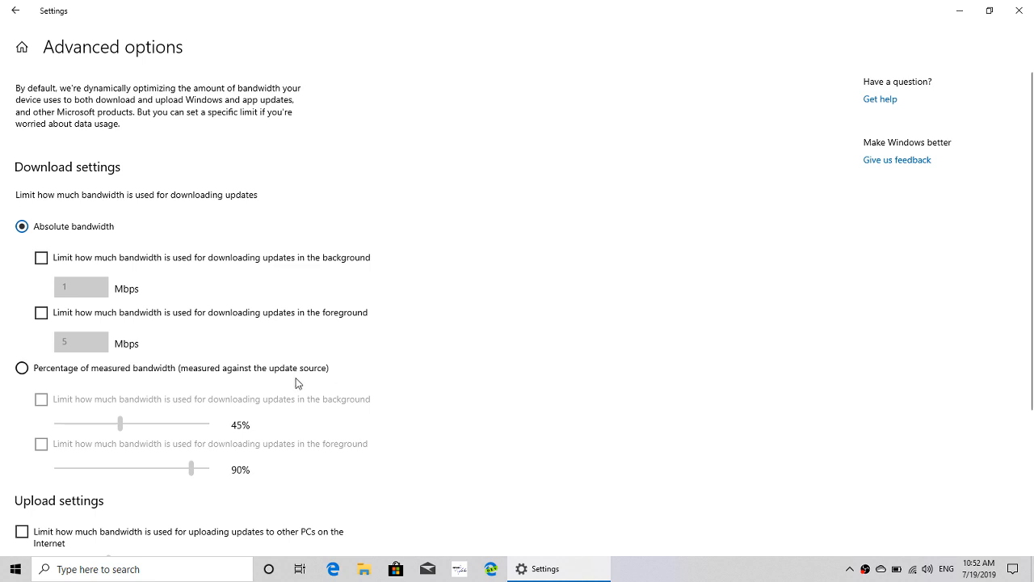
mouse_move(104, 298)
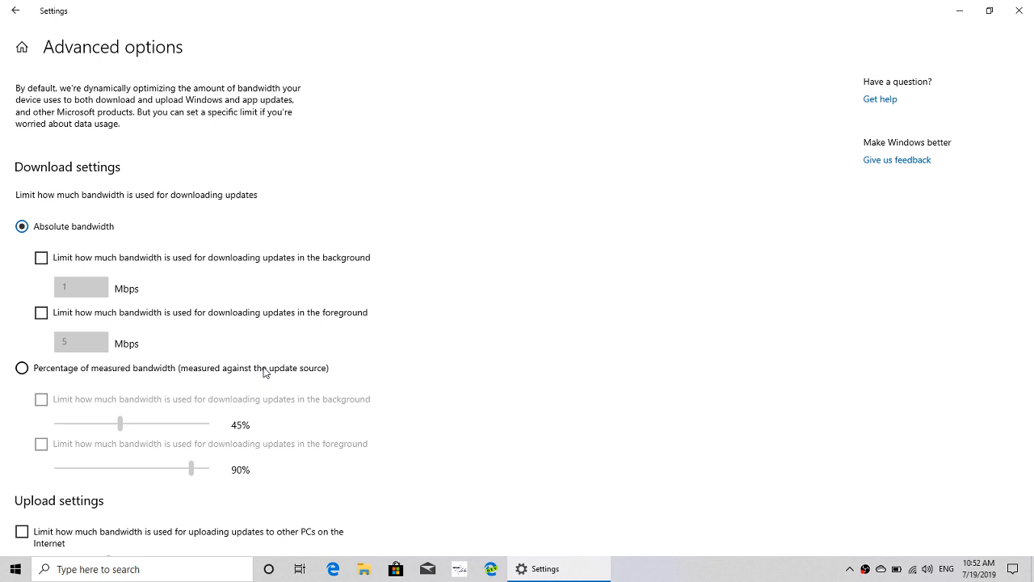
mouse_move(90, 375)
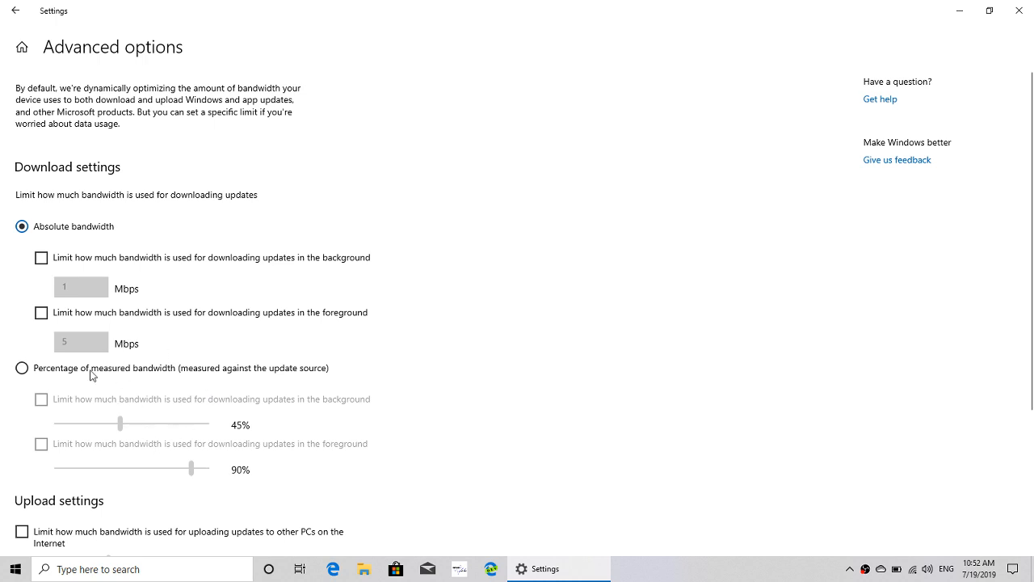
scroll("down", 3)
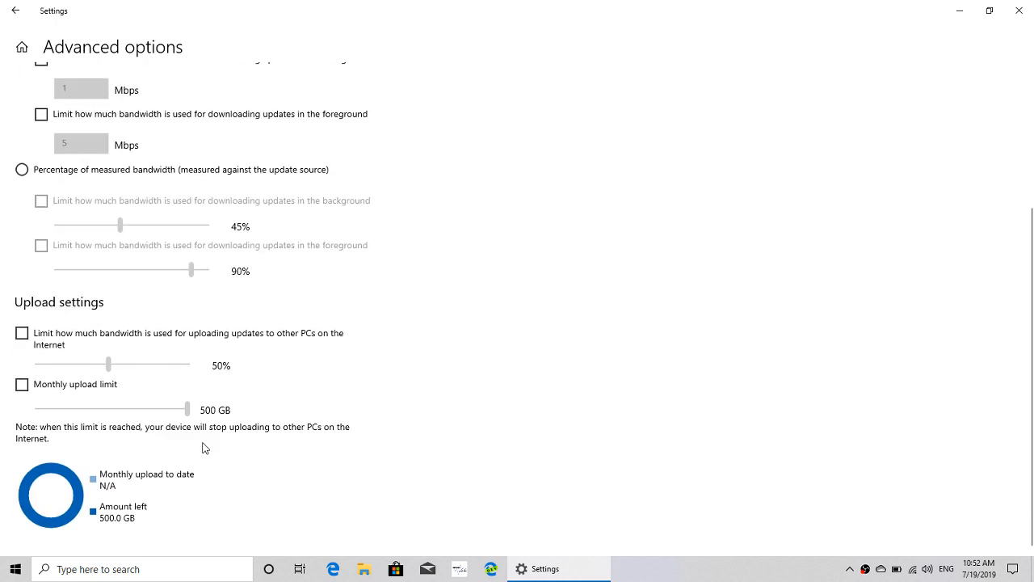
mouse_move(1018, 10)
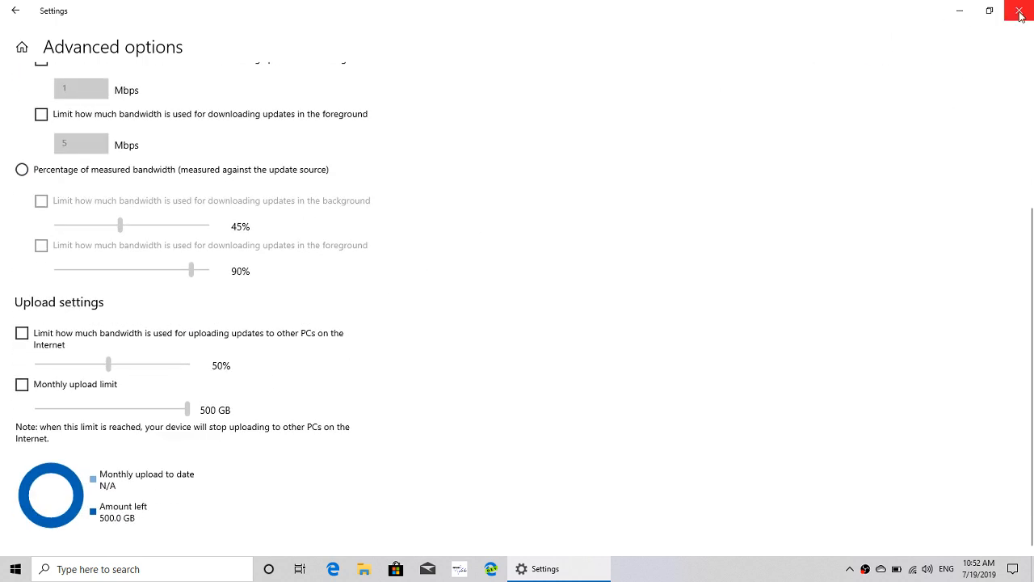
- Close the Settings window, leaving the desktop showing
left_click(1020, 9)
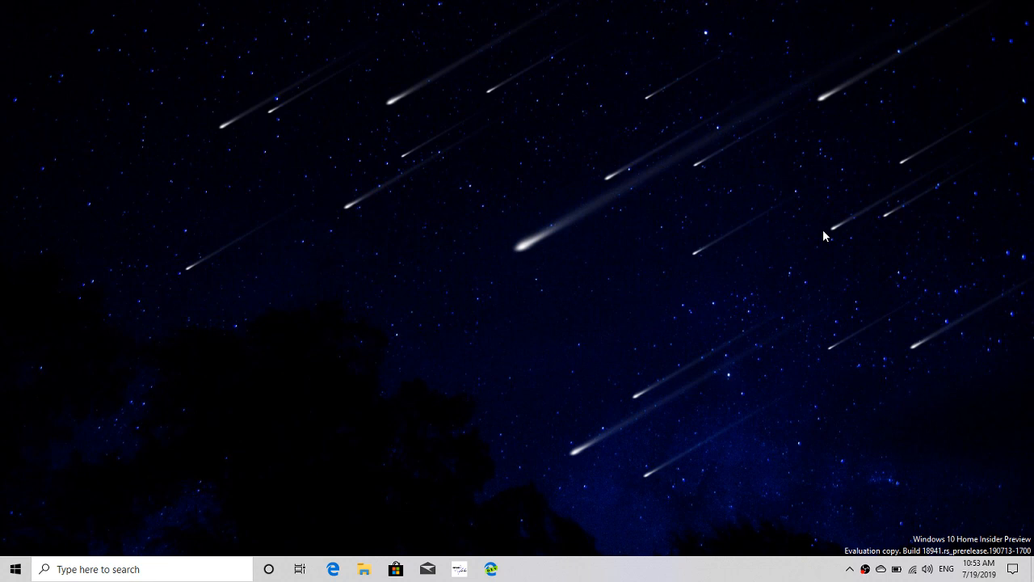
mouse_move(1005, 518)
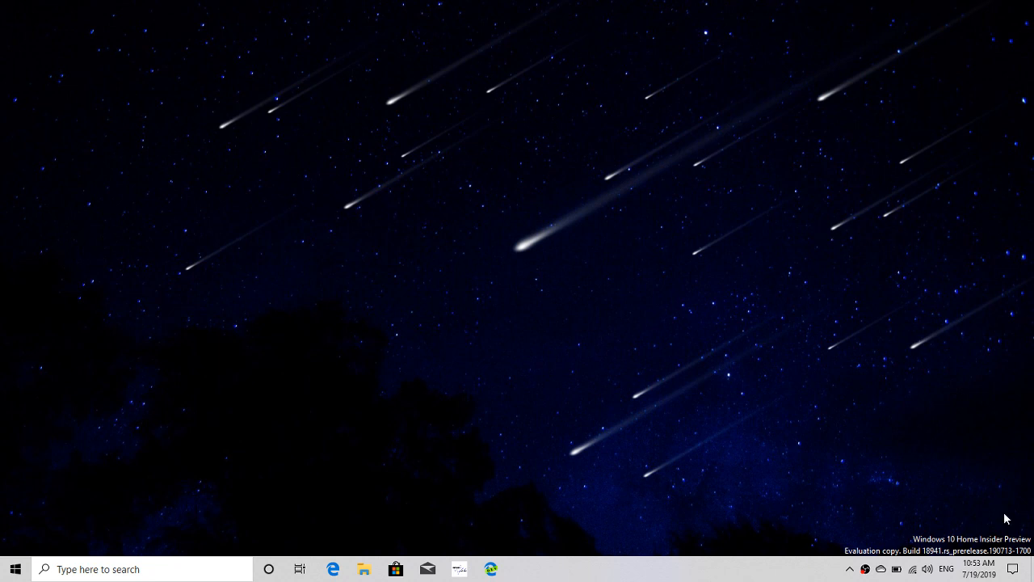
mouse_move(994, 574)
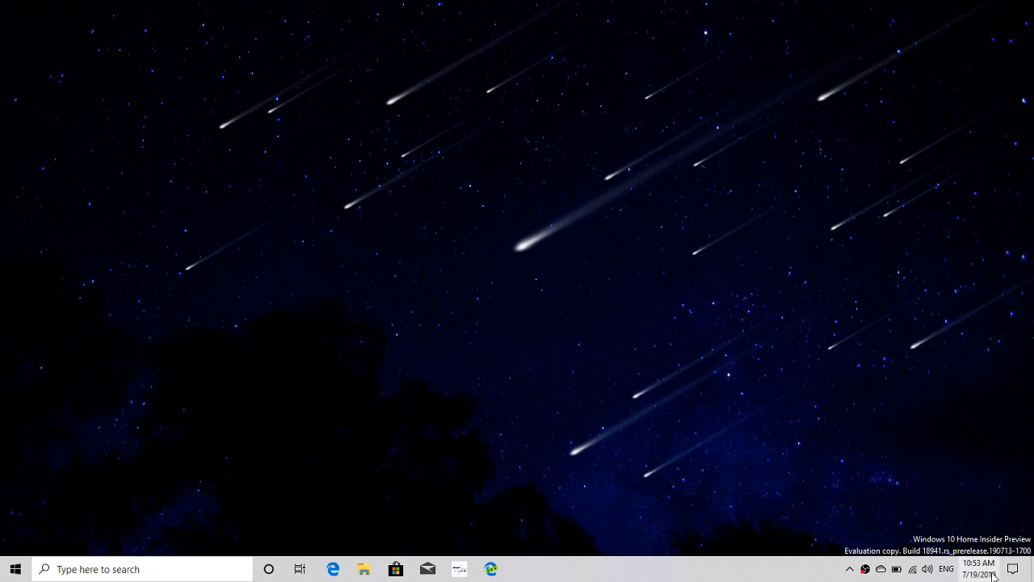
left_click(978, 569)
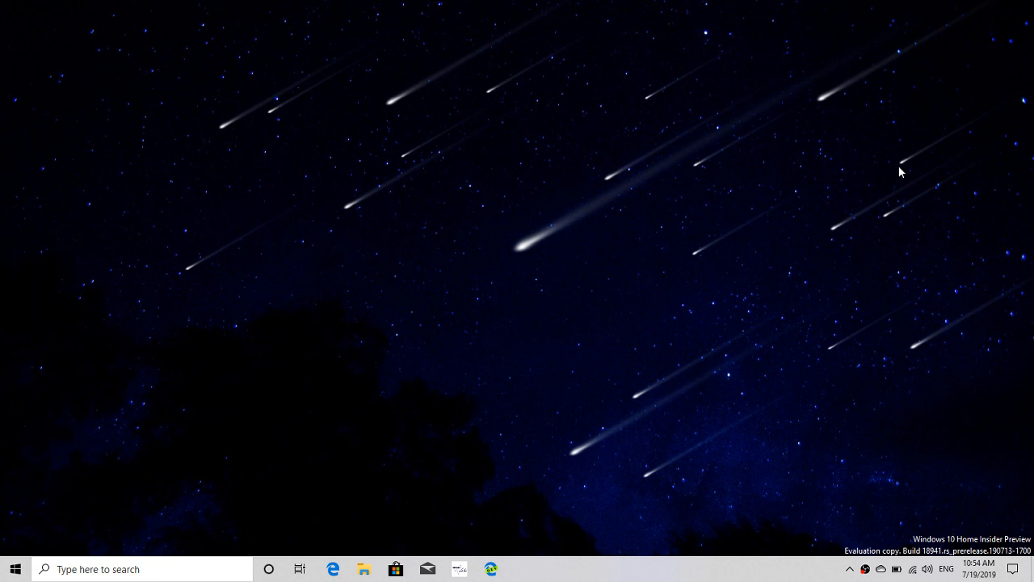
mouse_move(881, 497)
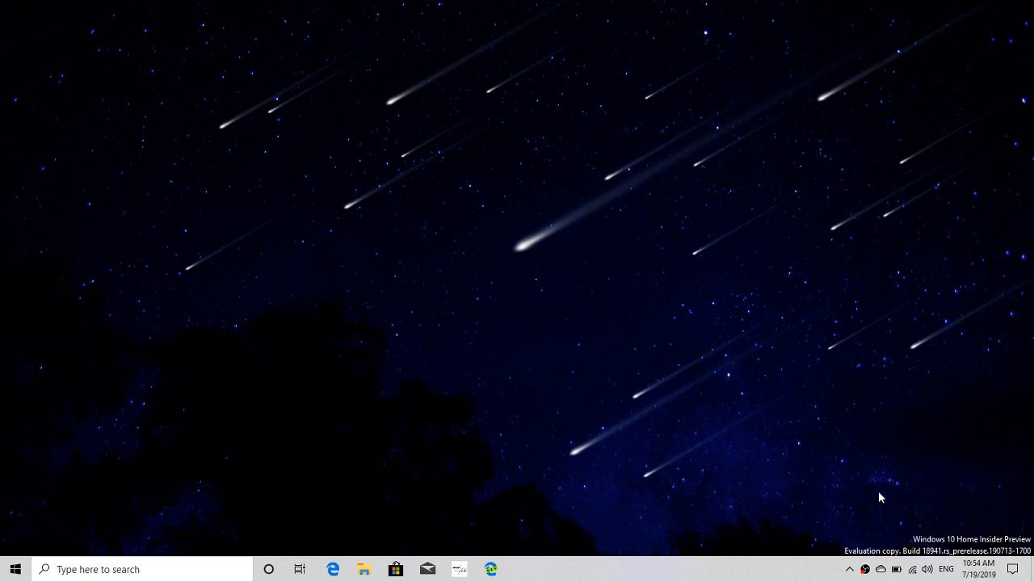
mouse_move(865, 569)
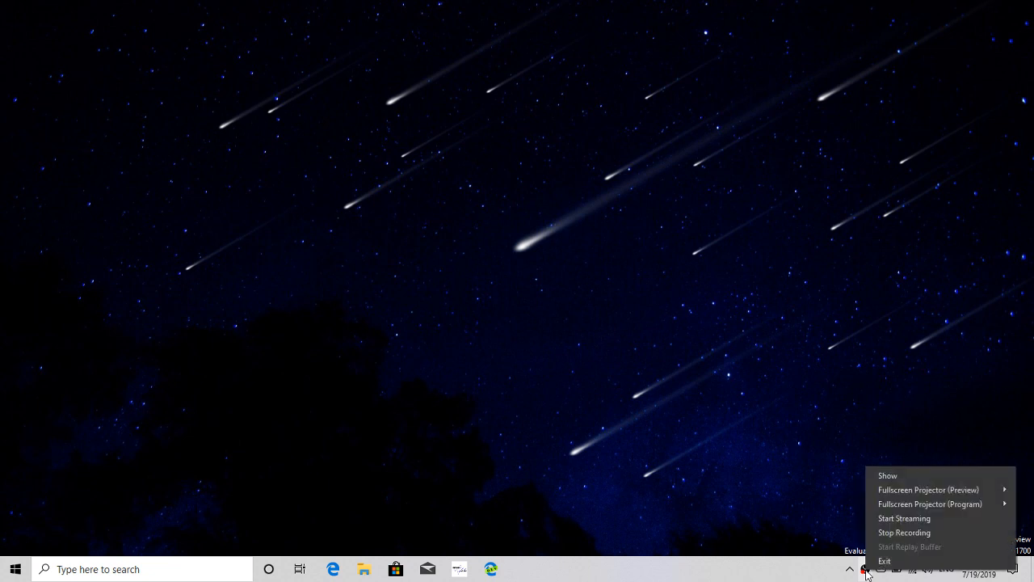
mouse_move(905, 531)
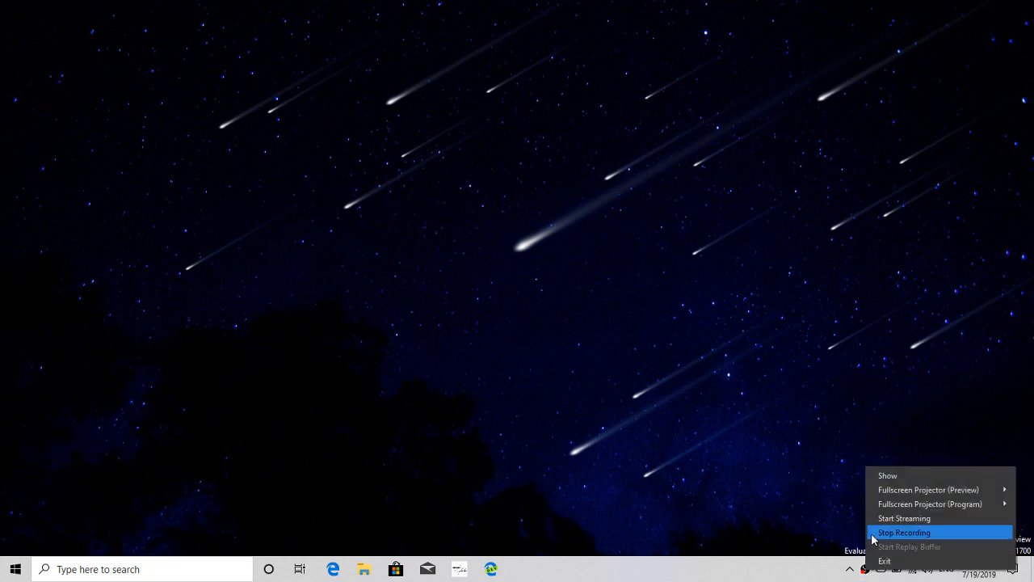